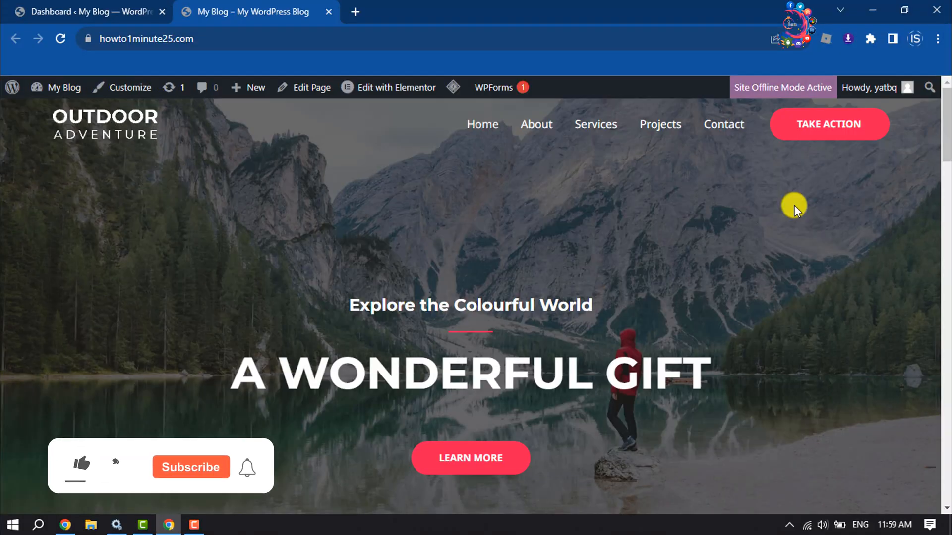
Browse down the site's front page before heading to the admin area.
click(76, 467)
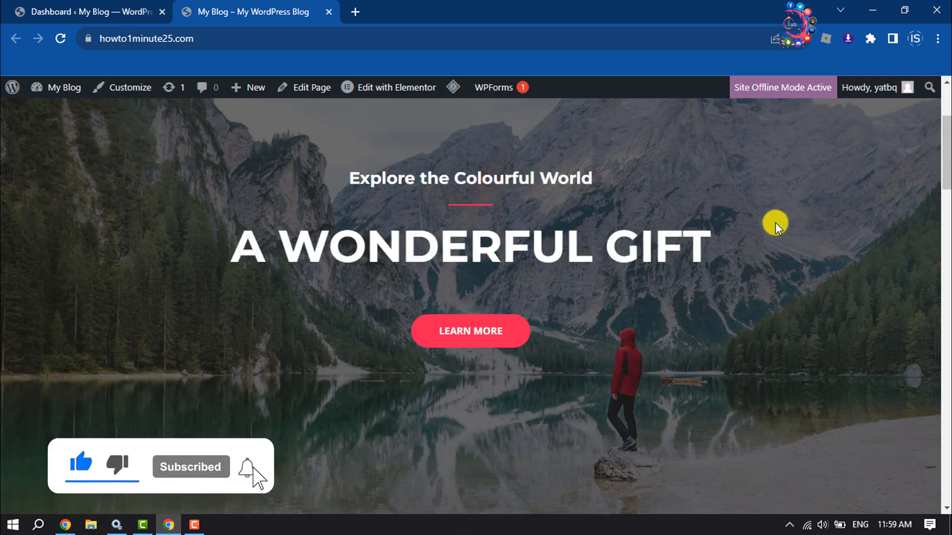
scroll(down, 3)
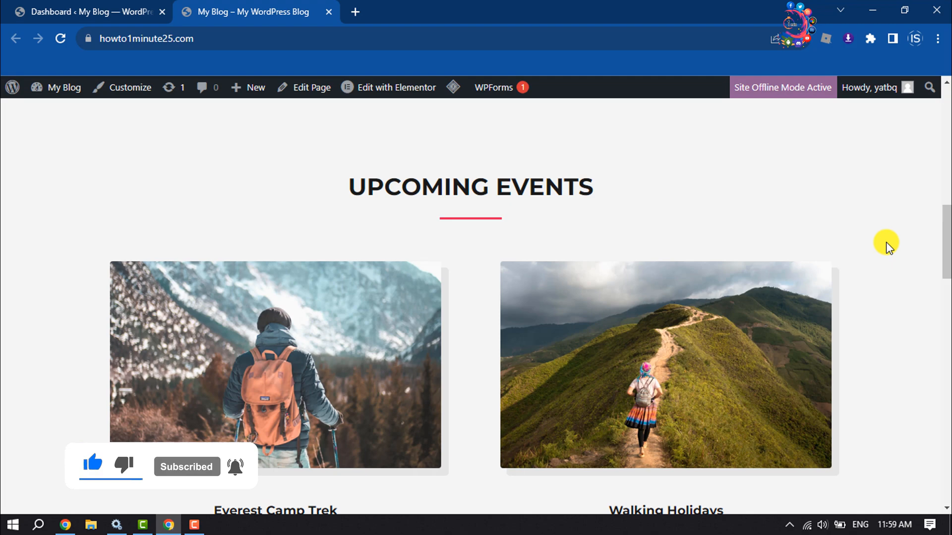
scroll(down, 3)
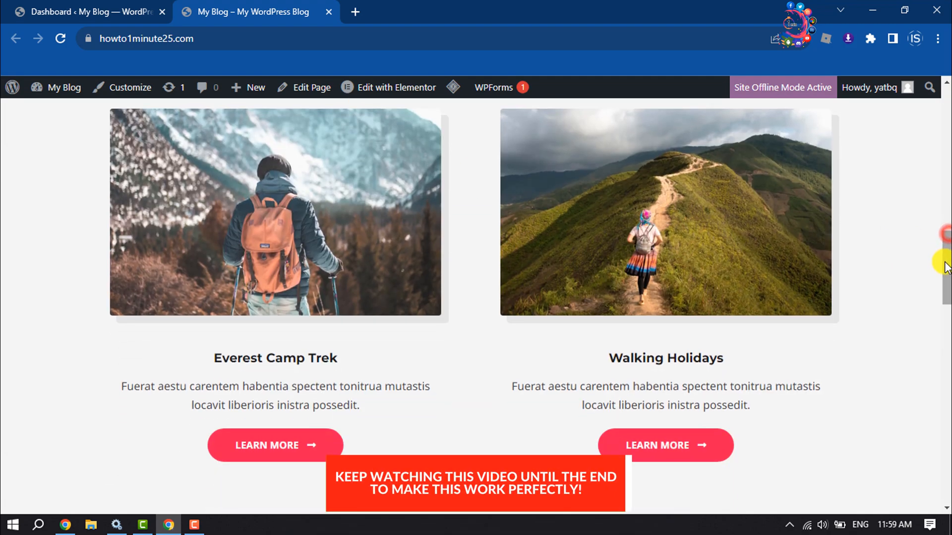
scroll(down, 3)
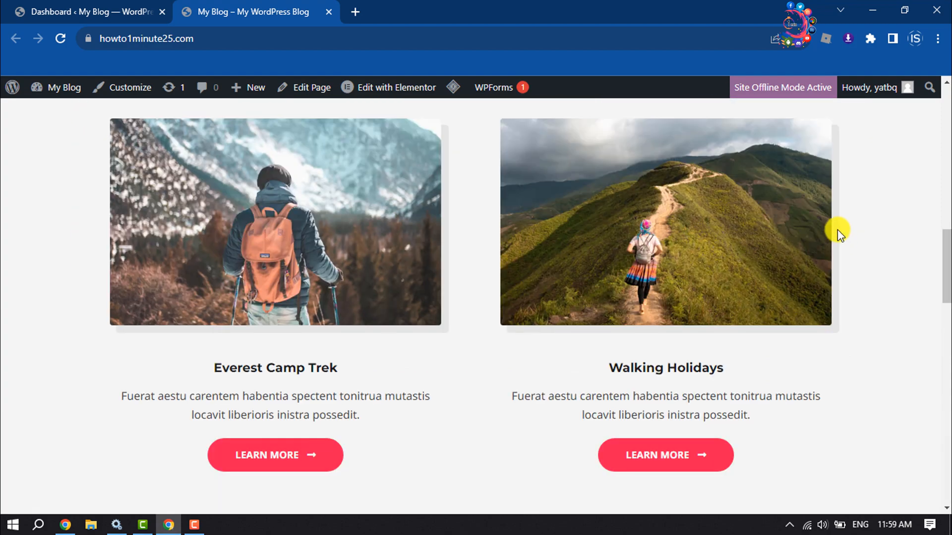
mouse_move(950, 263)
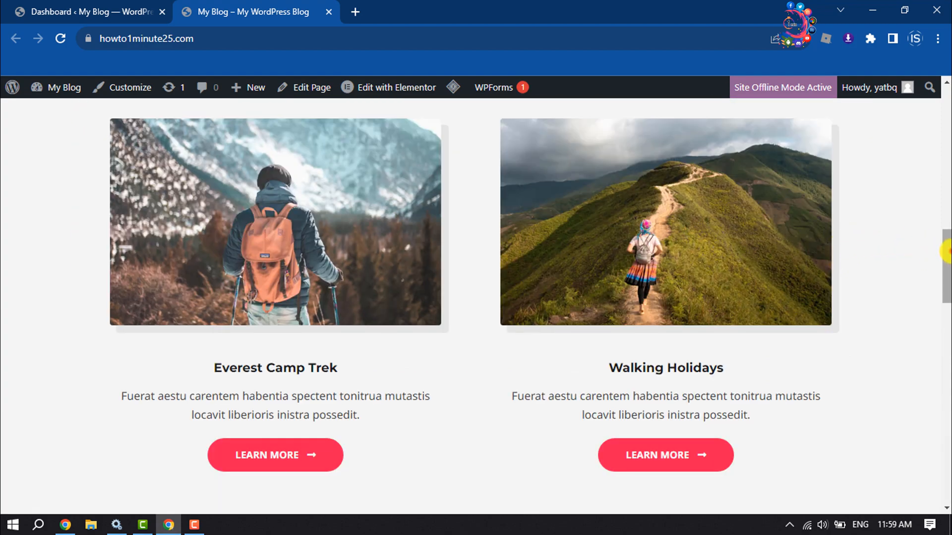
From the dashboard, go to Add New plugins and search for "whatsapp chat".
click(89, 13)
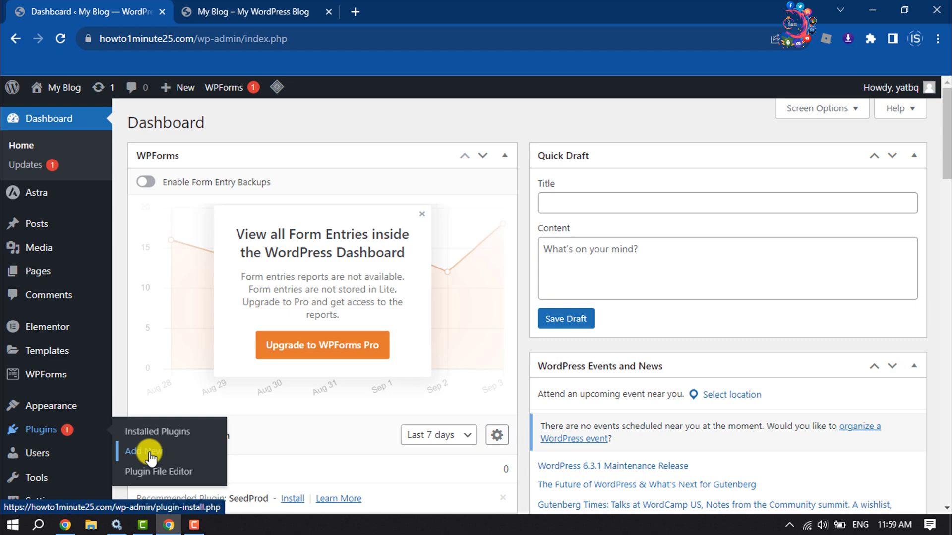
click(141, 451)
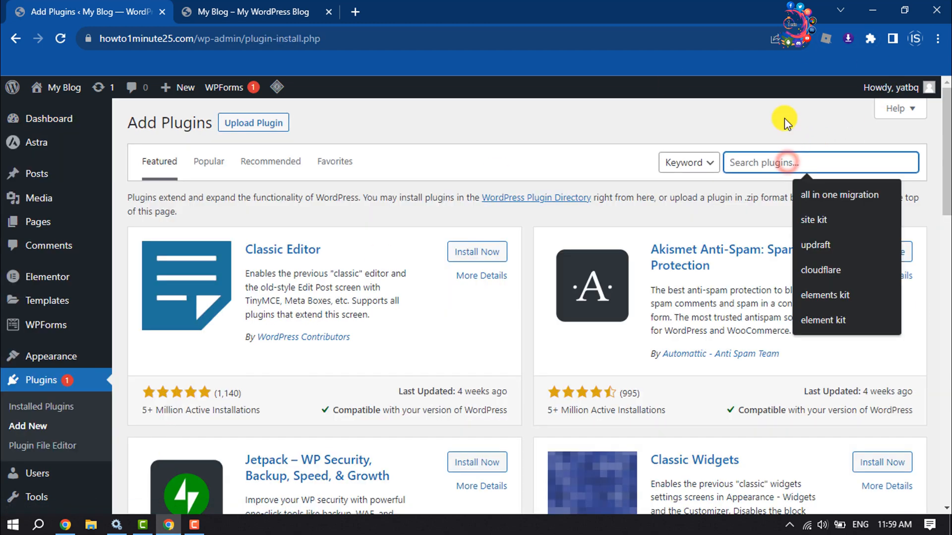
text(whatsapp chat)
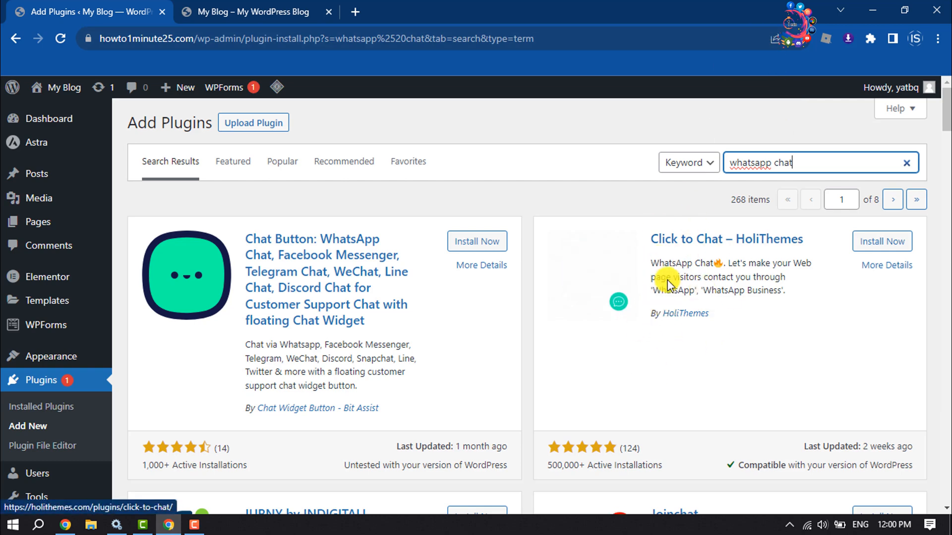
Install and activate the Click to Chat plugin by HoliThemes.
click(882, 241)
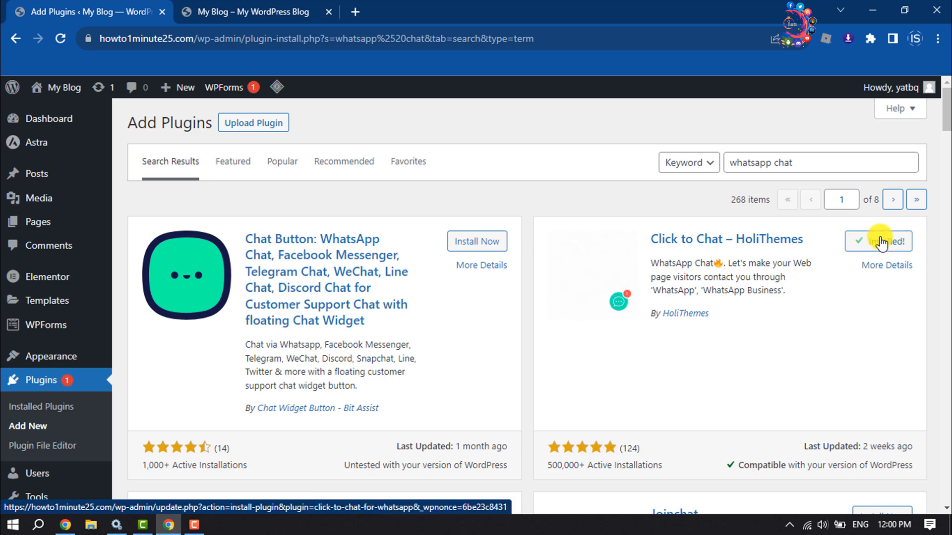
click(879, 241)
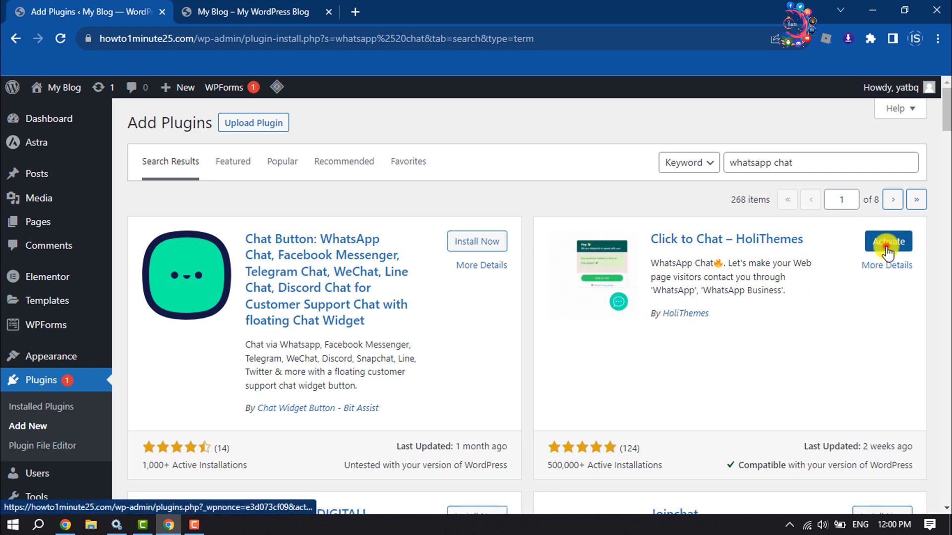
click(889, 241)
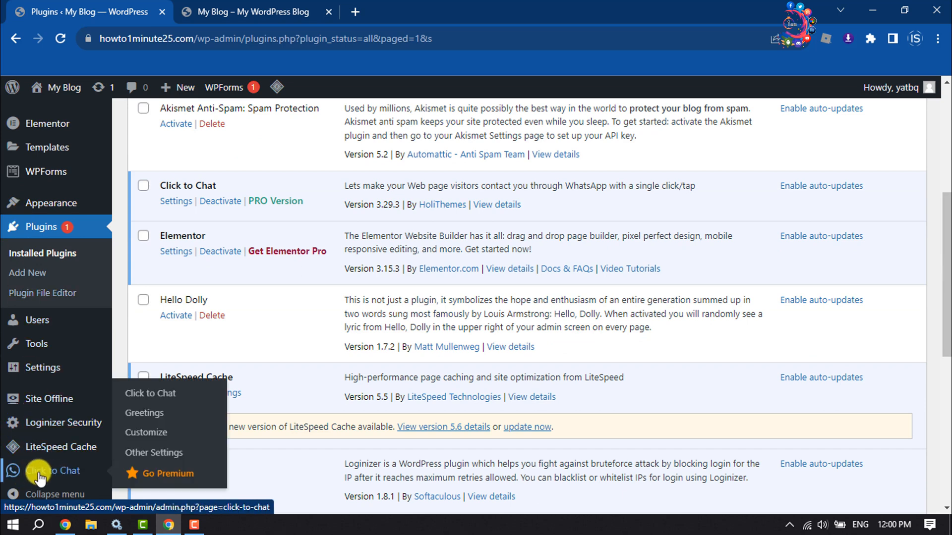
mouse_move(162, 398)
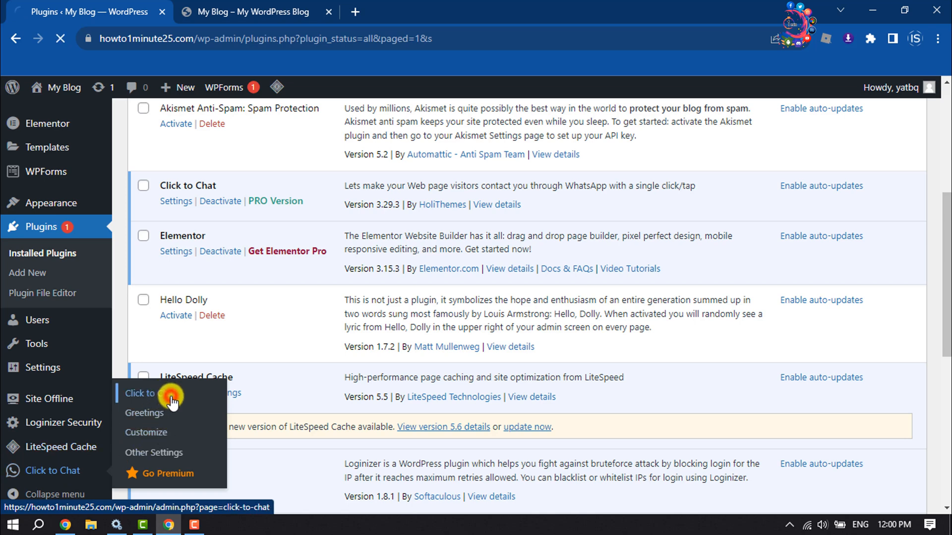
Enter the WhatsApp number and the pre-filled message "Hello, how can i assist you".
click(141, 395)
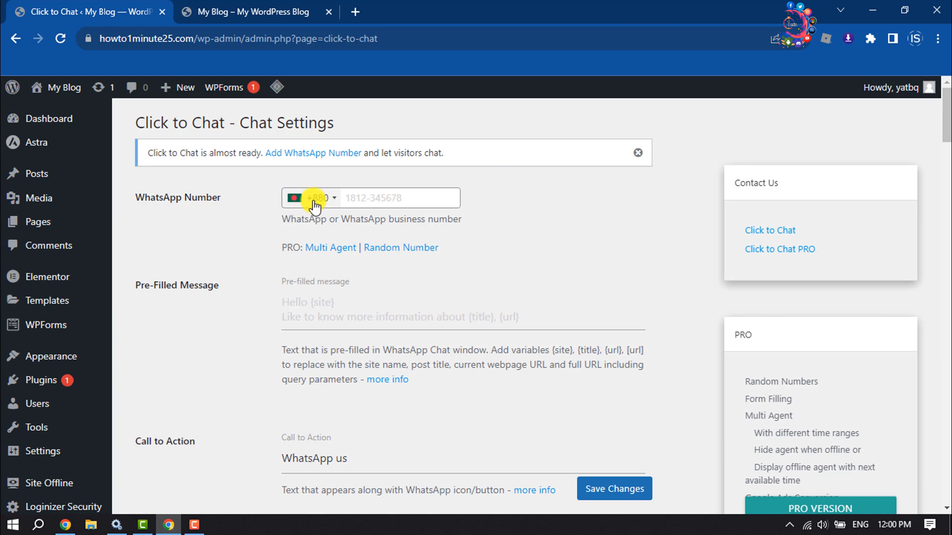
click(316, 197)
text(H)
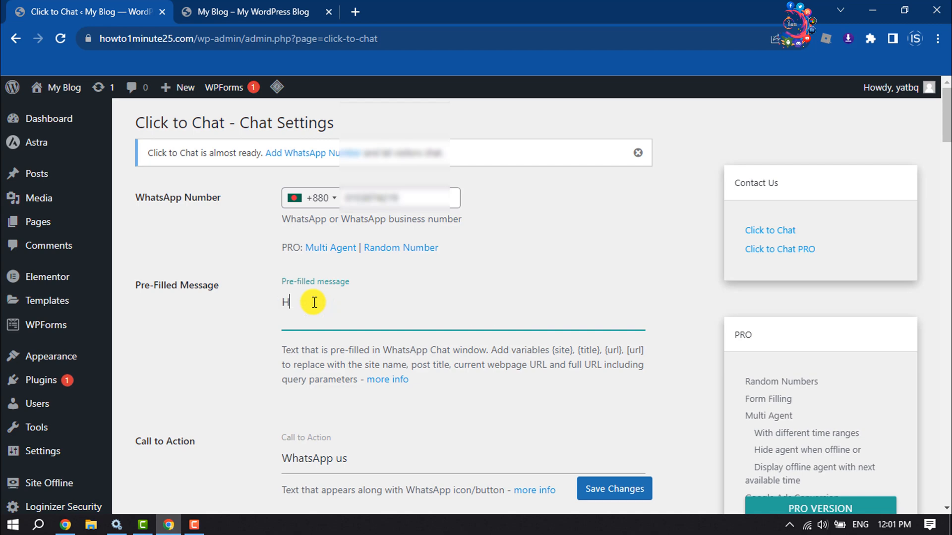
text(ello, H)
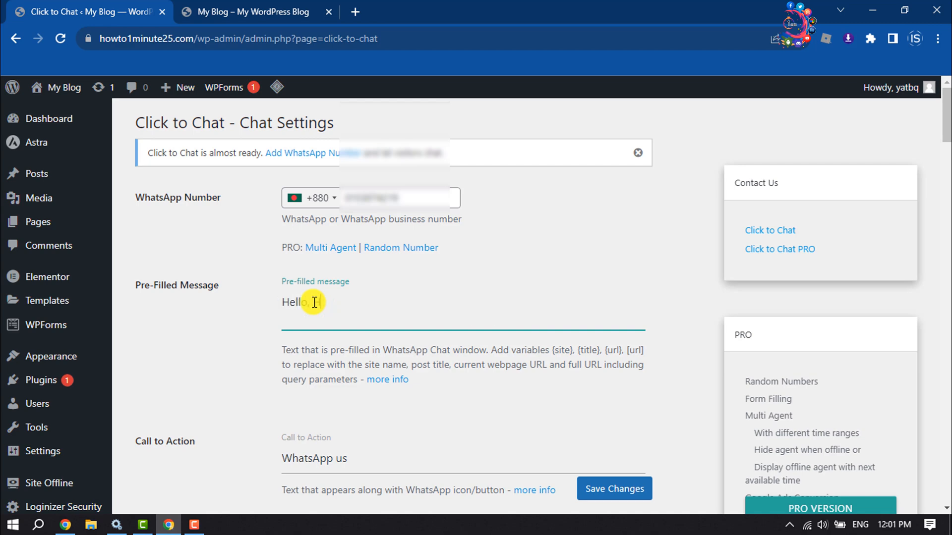
text(how can i a)
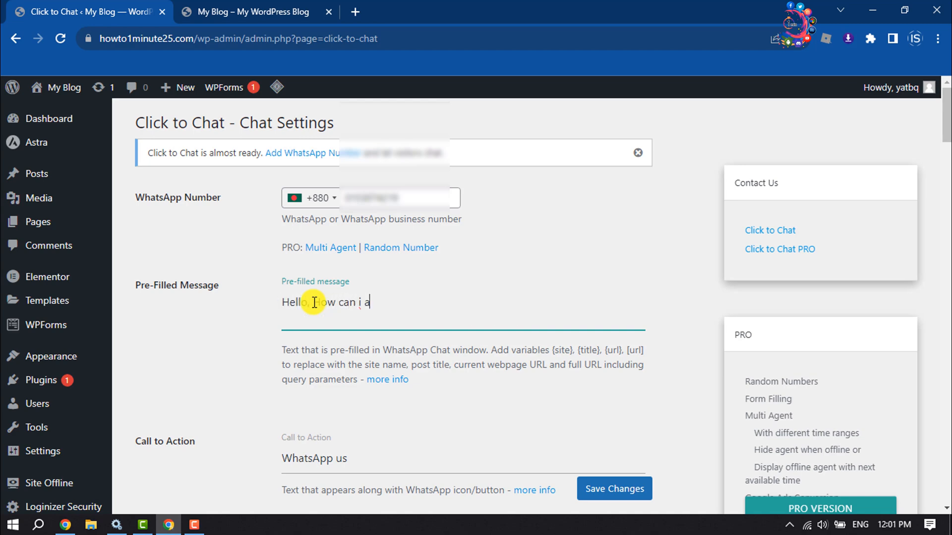
text(ssist you)
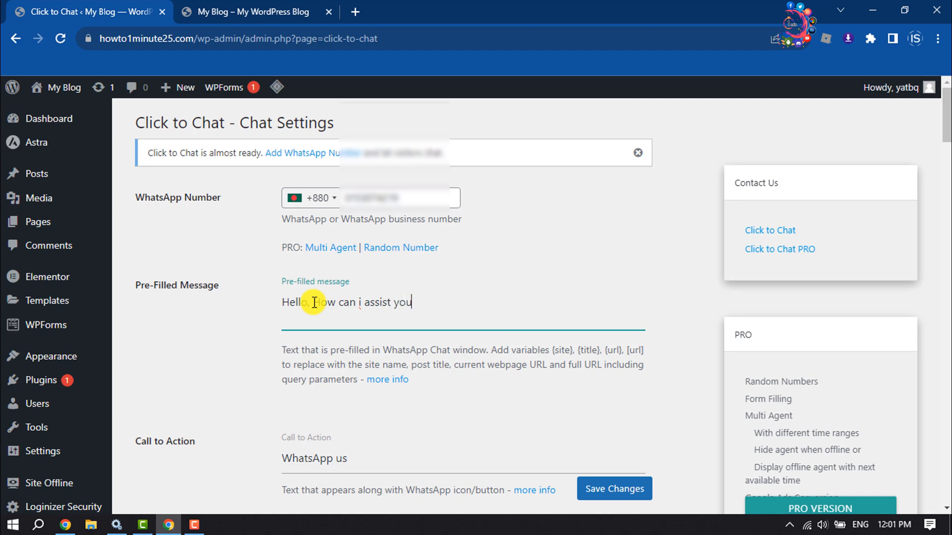
scroll(down, 3)
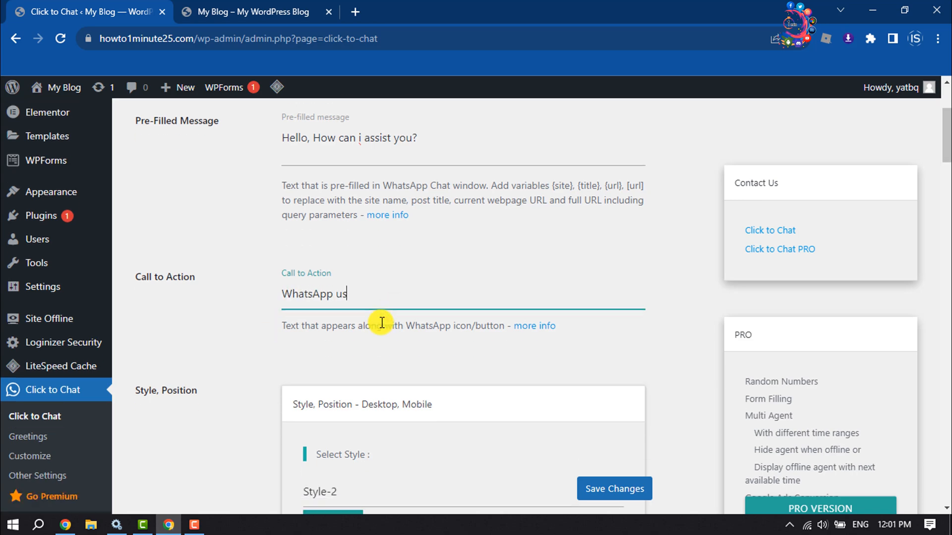
Open the 'List of Styles' link in a new tab, browse it, and return to the settings tab.
scroll(down, 3)
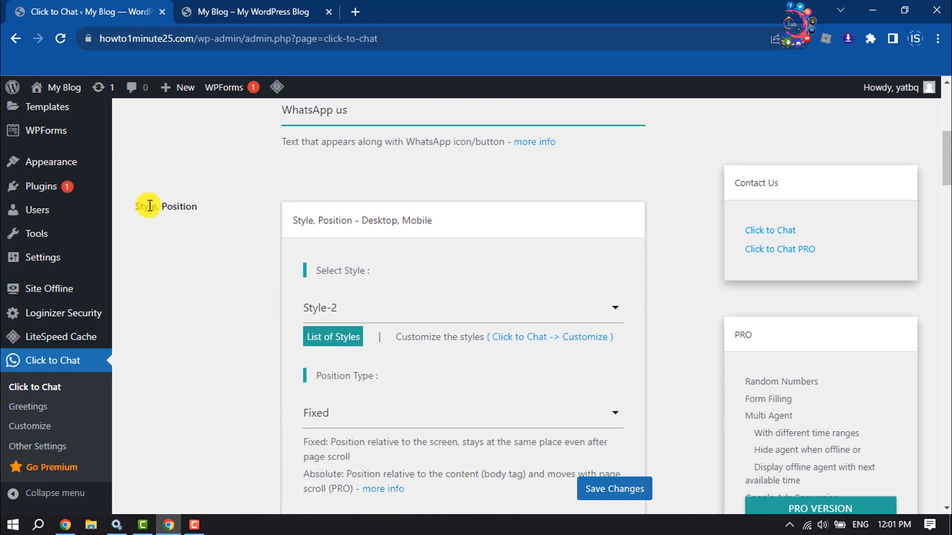
mouse_move(233, 273)
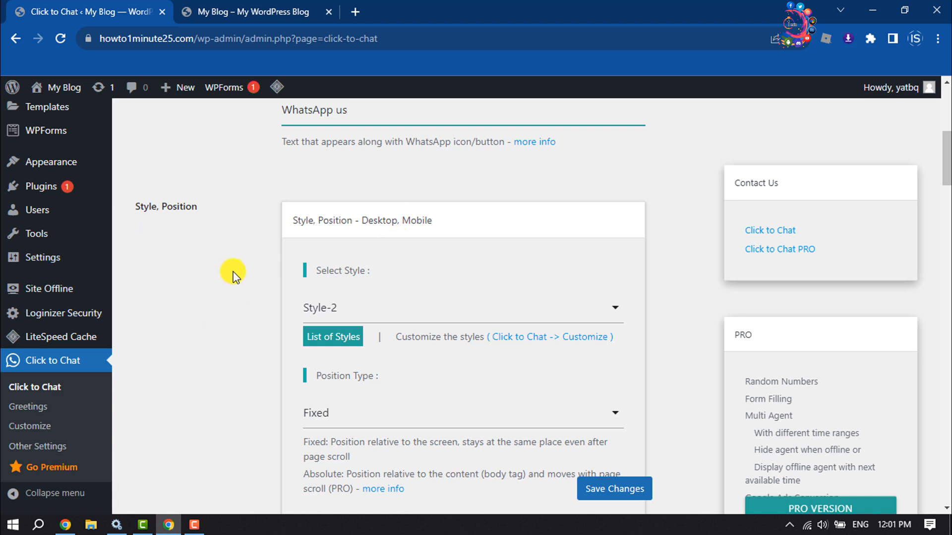
scroll(down, 3)
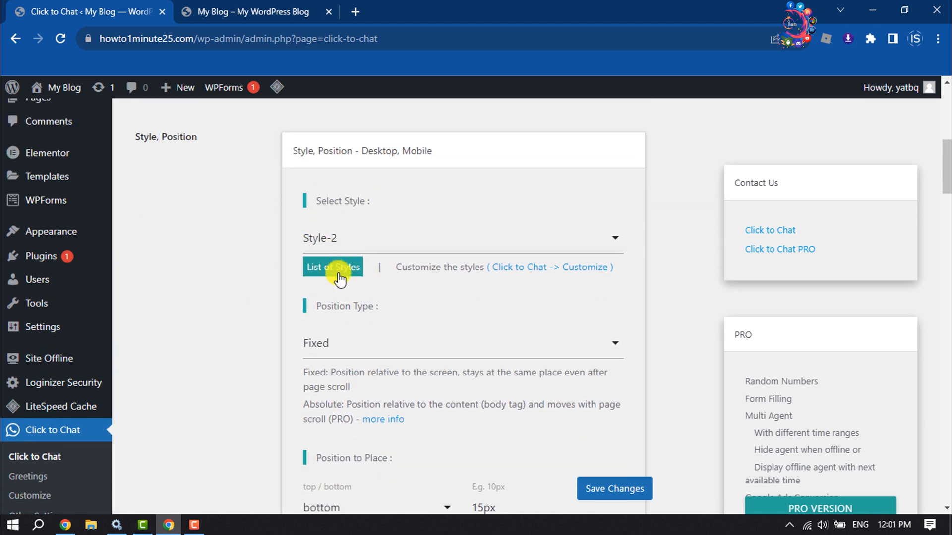
right_click(333, 268)
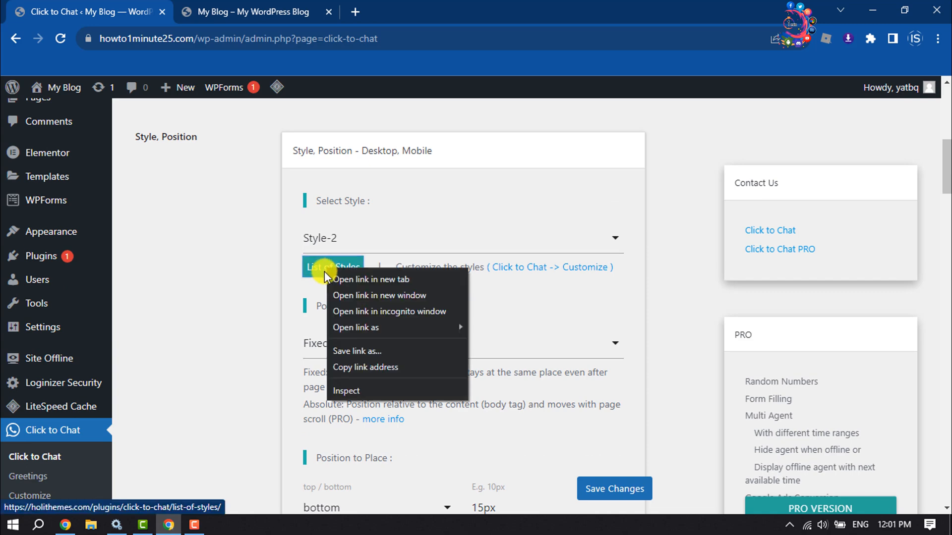
click(371, 279)
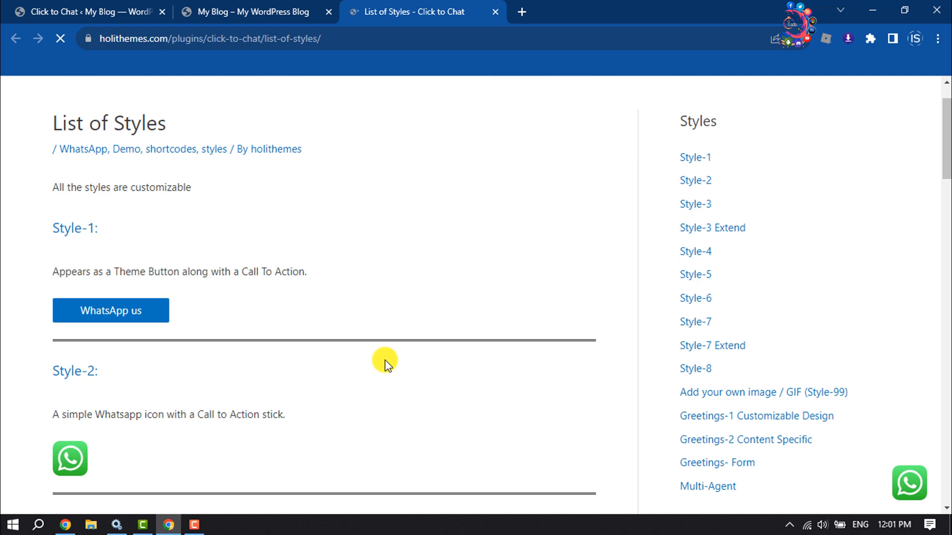
scroll(down, 3)
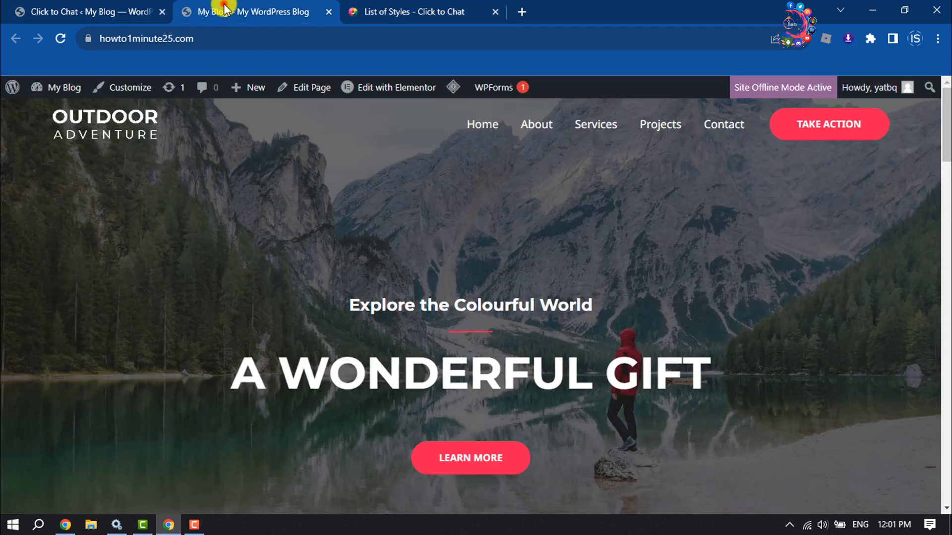
click(89, 13)
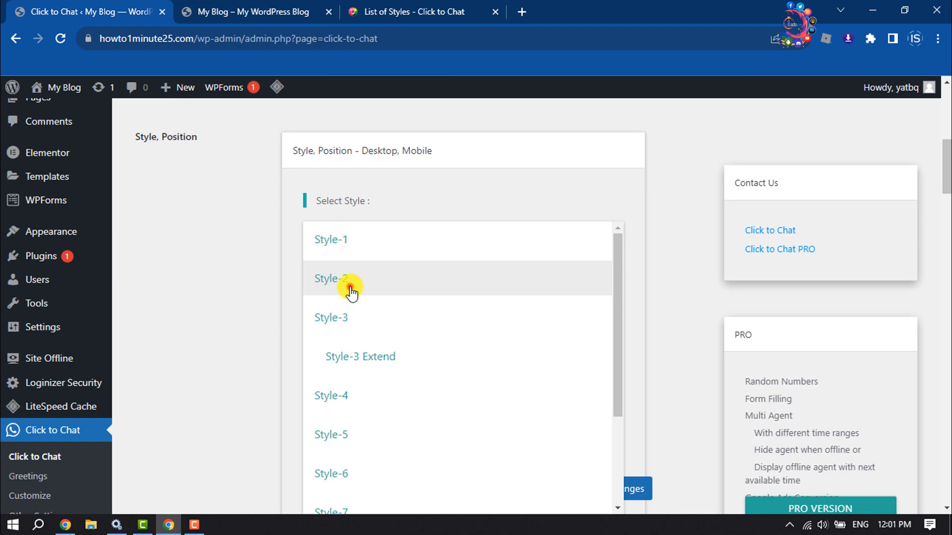
Keep Style-2 and review the bottom-right position with 15px offsets.
click(349, 290)
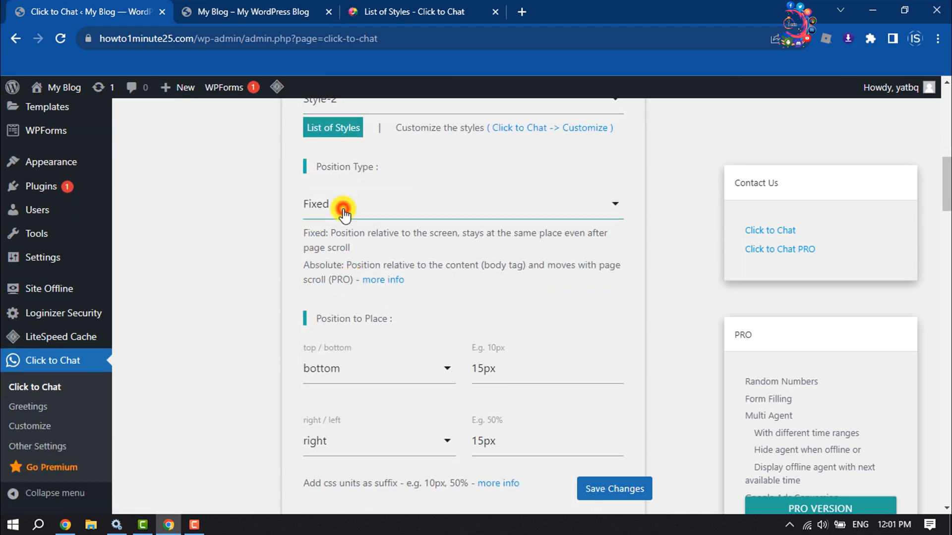
scroll(down, 3)
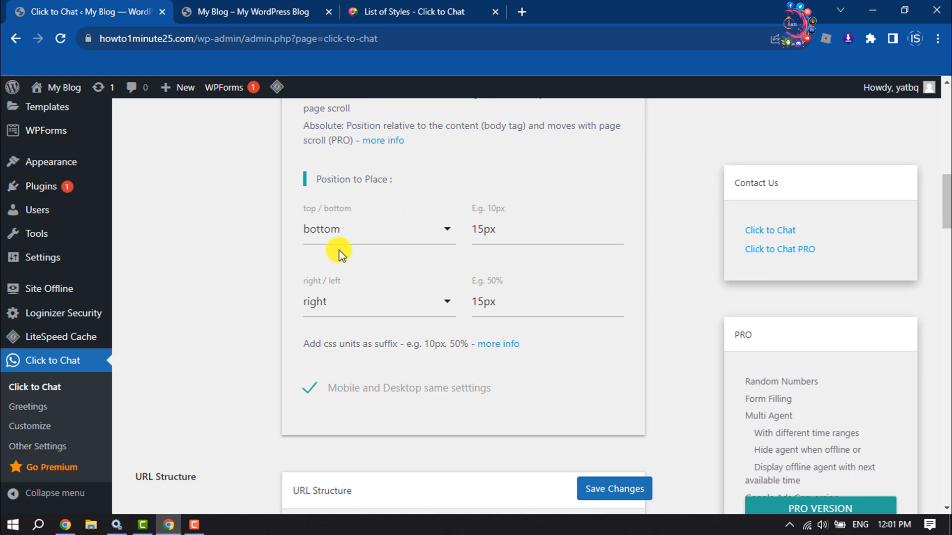
scroll(down, 3)
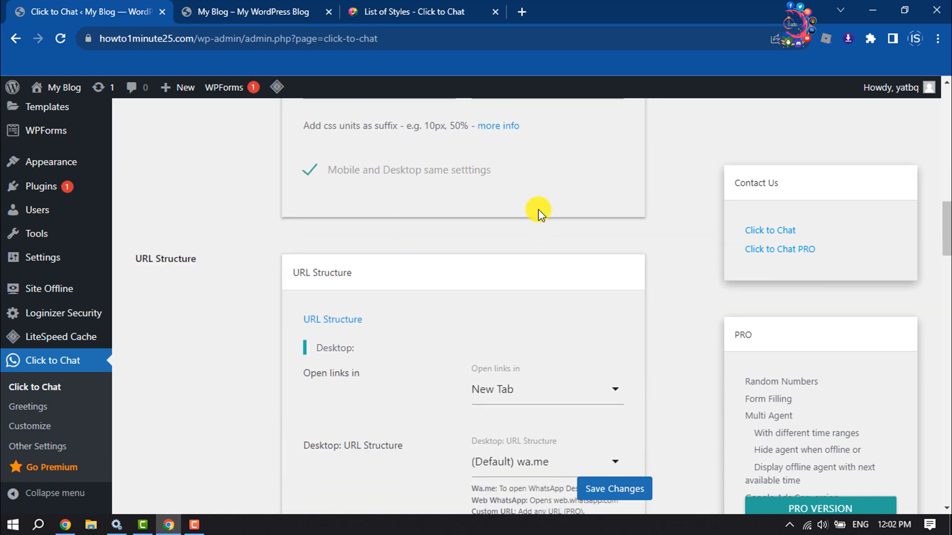
scroll(down, 3)
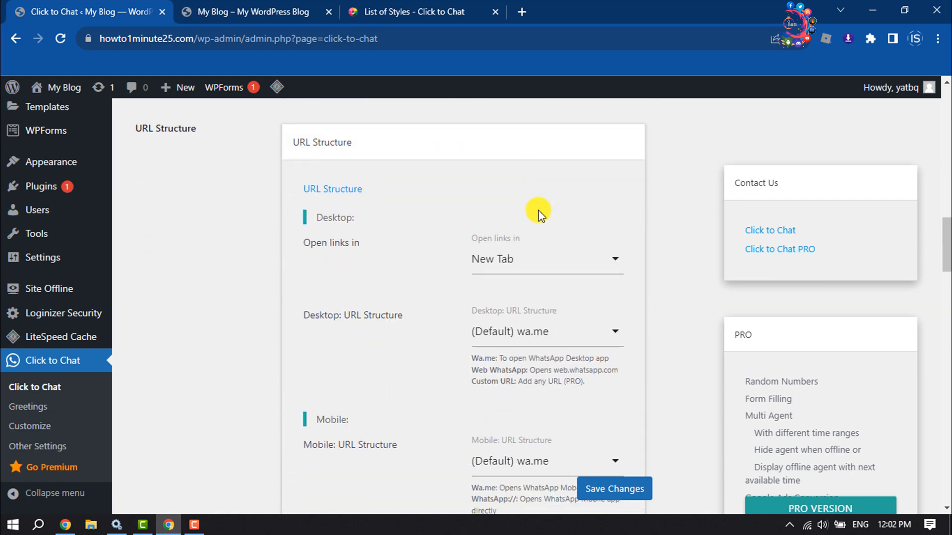
mouse_move(476, 189)
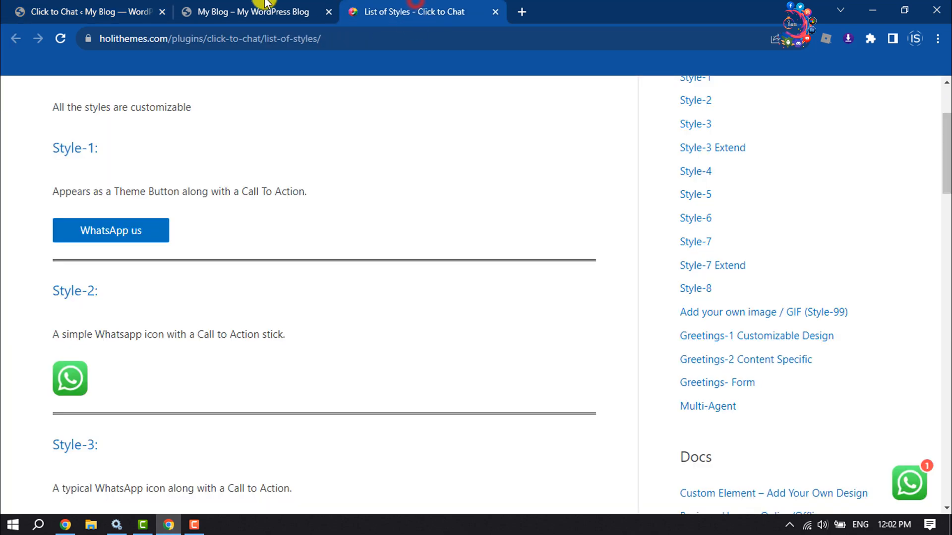
Set chat links to open in a New Tab and review the remaining display options.
click(255, 12)
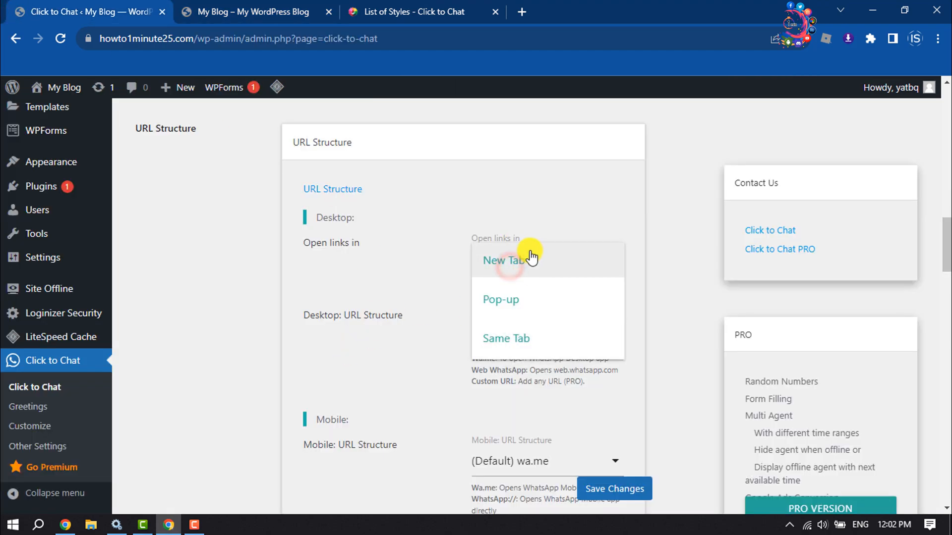
click(502, 260)
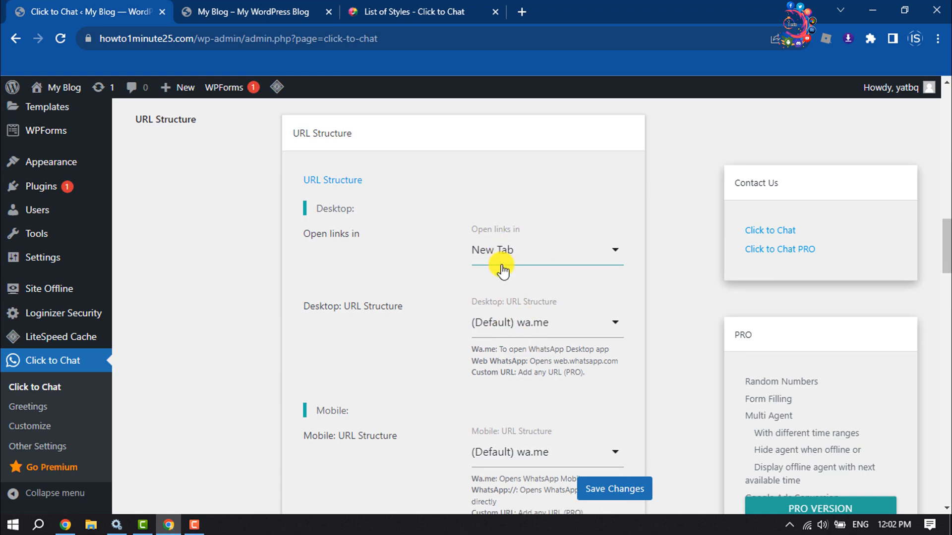
scroll(down, 3)
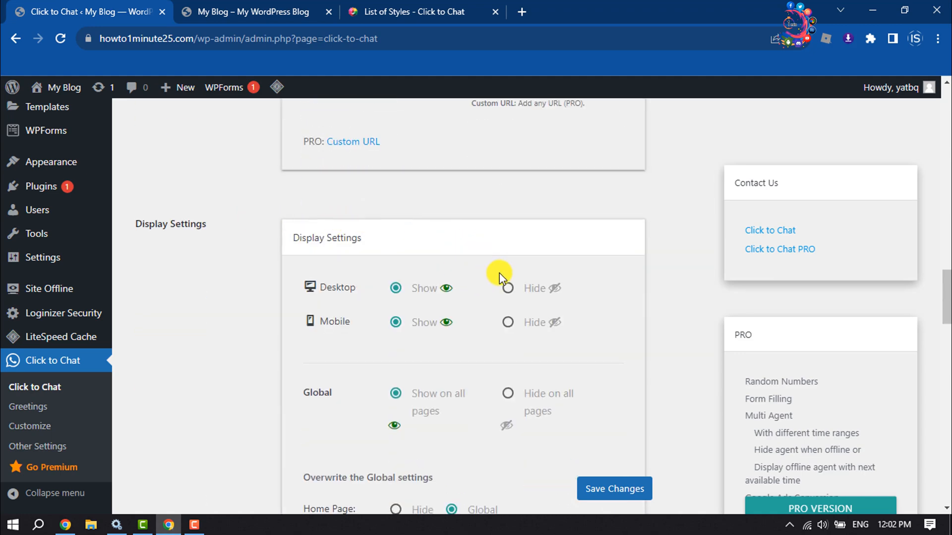
scroll(down, 3)
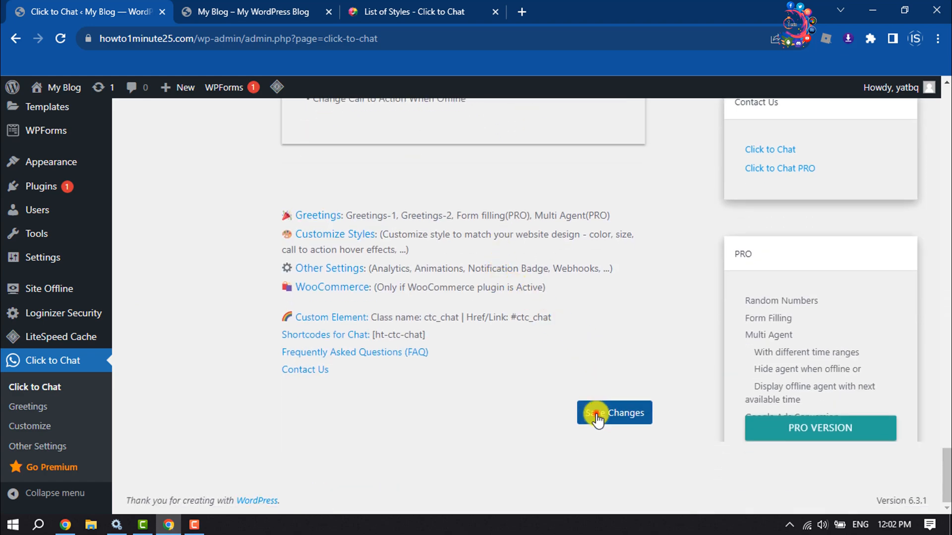
Save the Click to Chat settings.
click(615, 412)
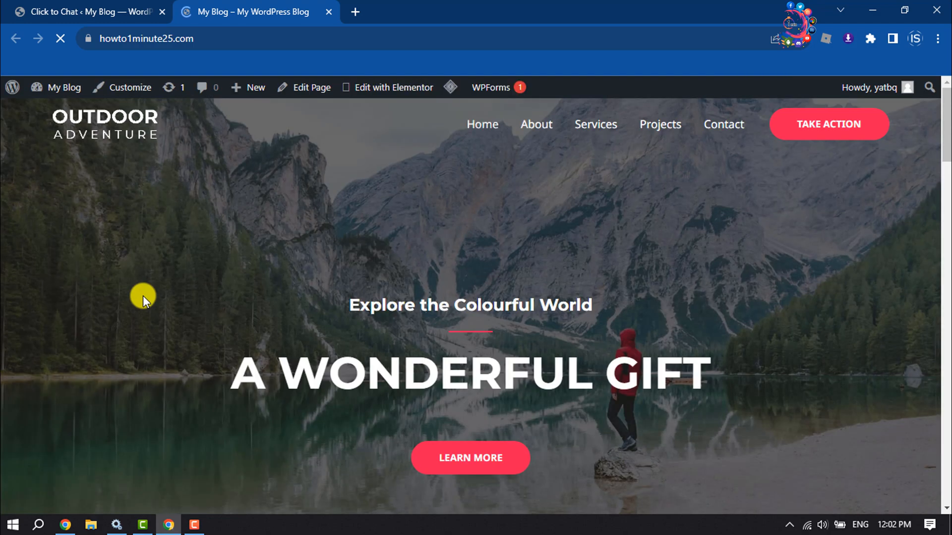
scroll(down, 3)
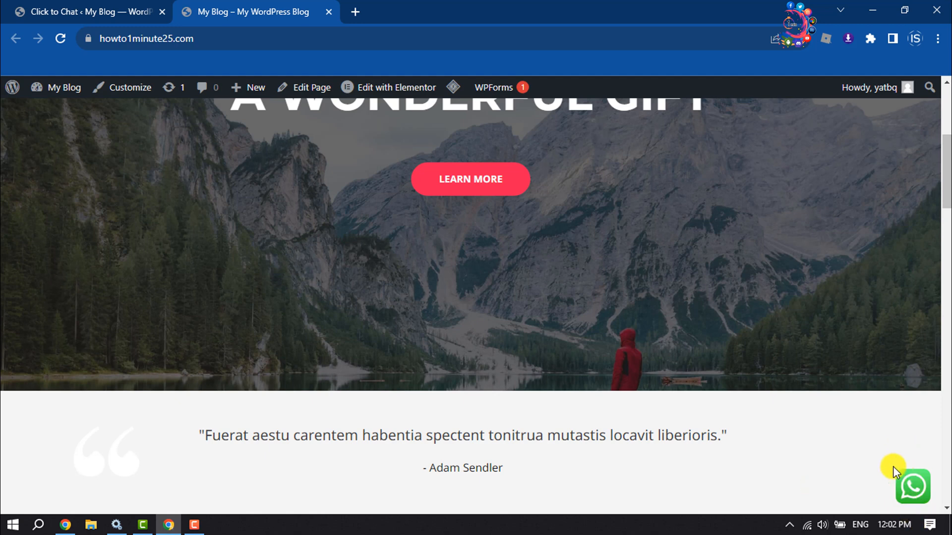
Use the site's floating WhatsApp button to start a chat, dismissing the app prompt.
click(914, 487)
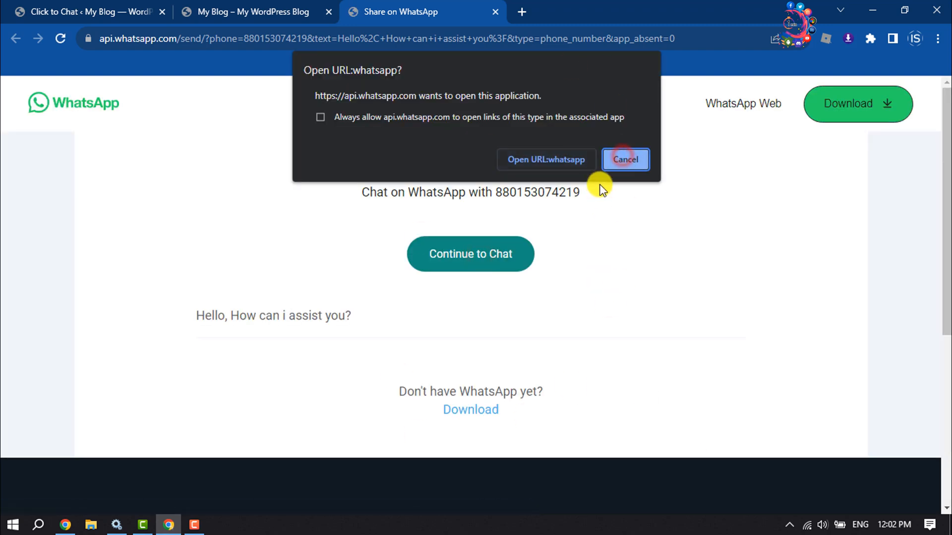
click(89, 14)
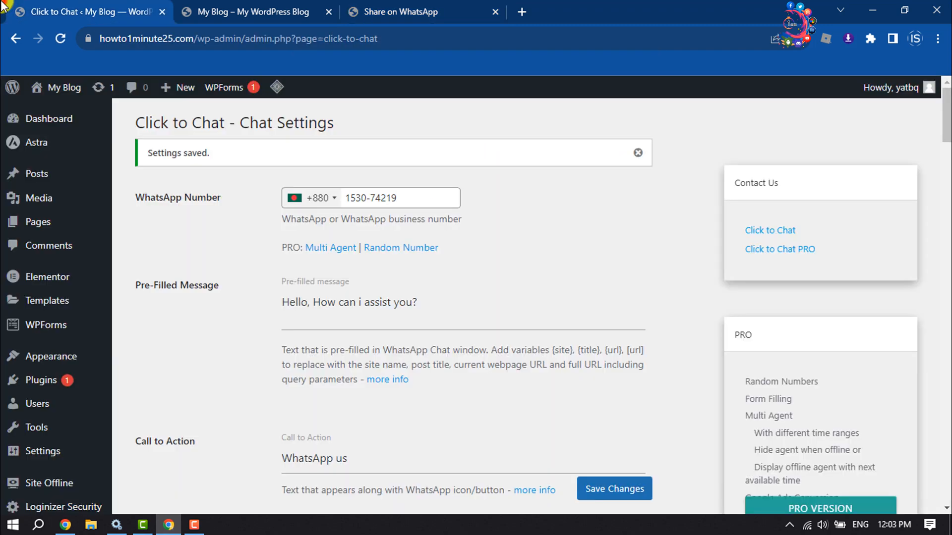
click(254, 12)
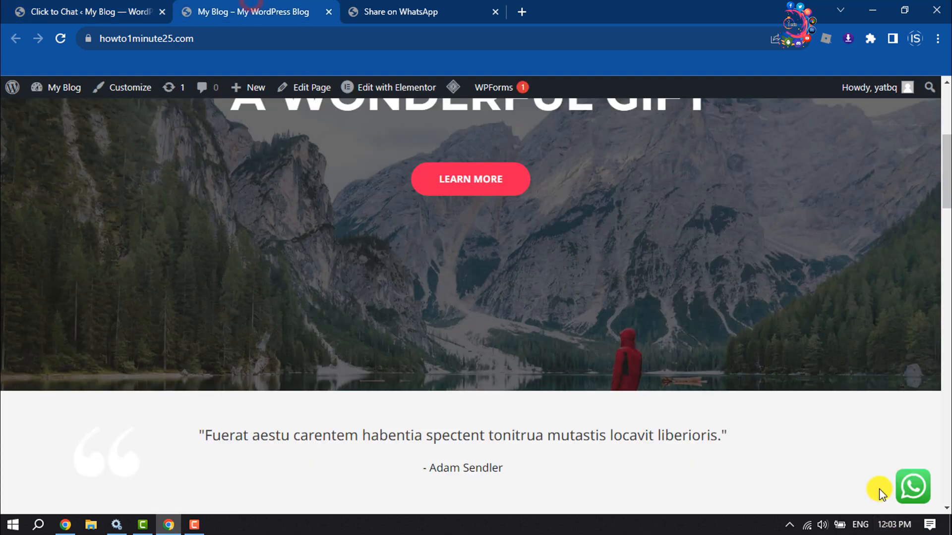
scroll(down, 3)
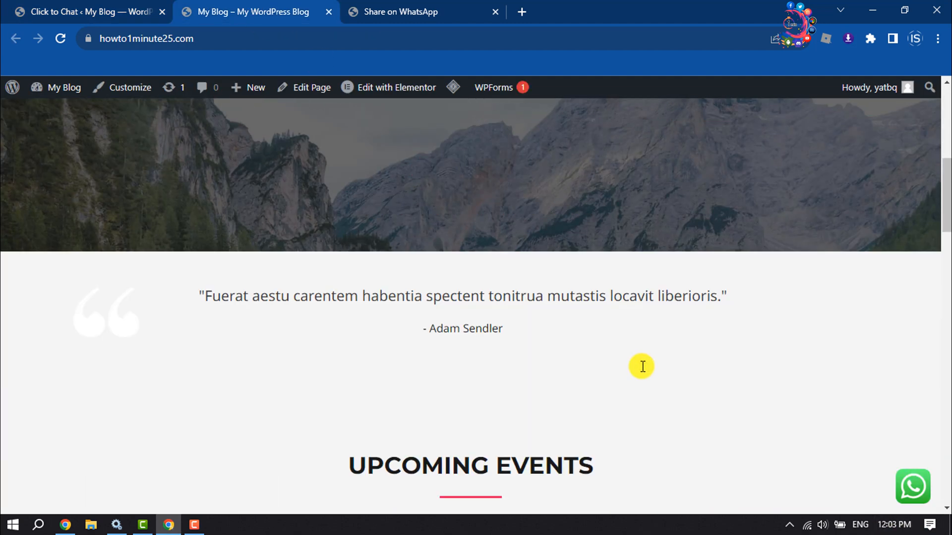
mouse_move(913, 487)
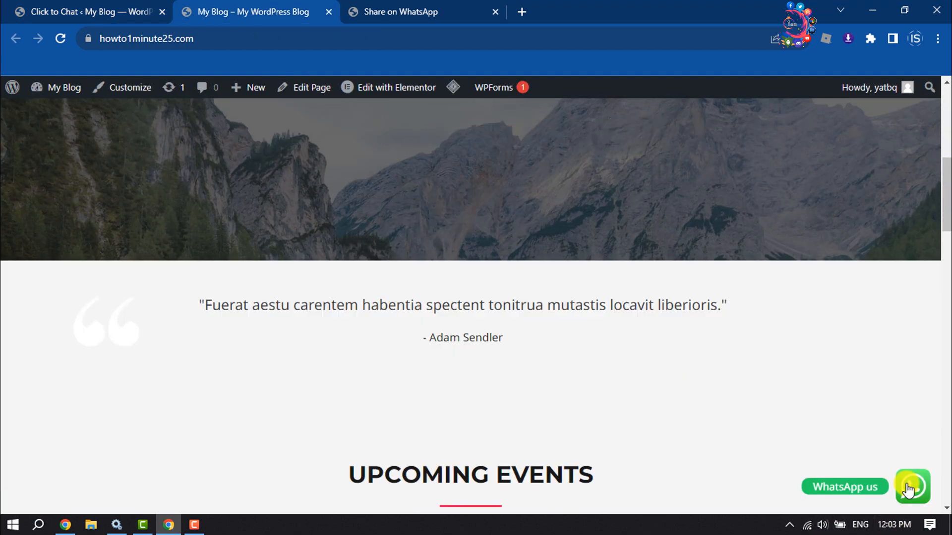
scroll(down, 3)
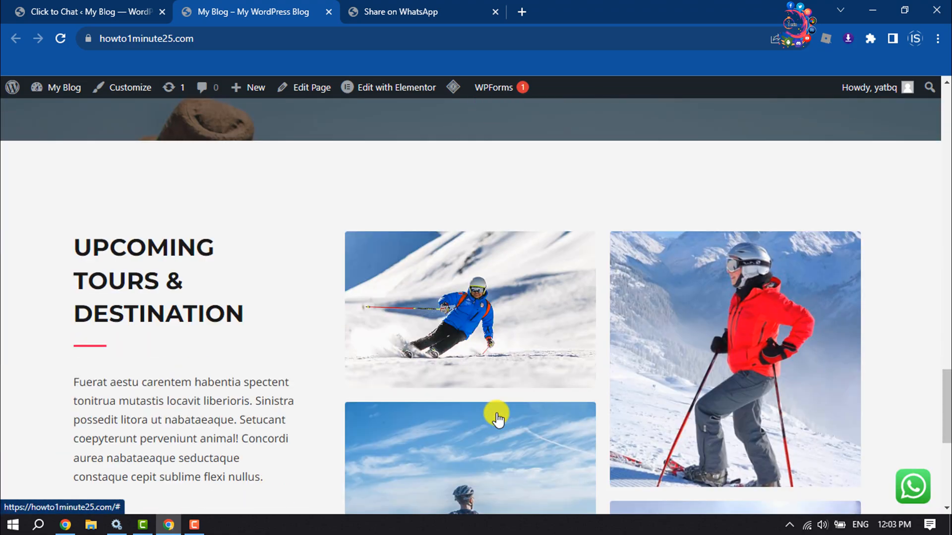
scroll(down, 3)
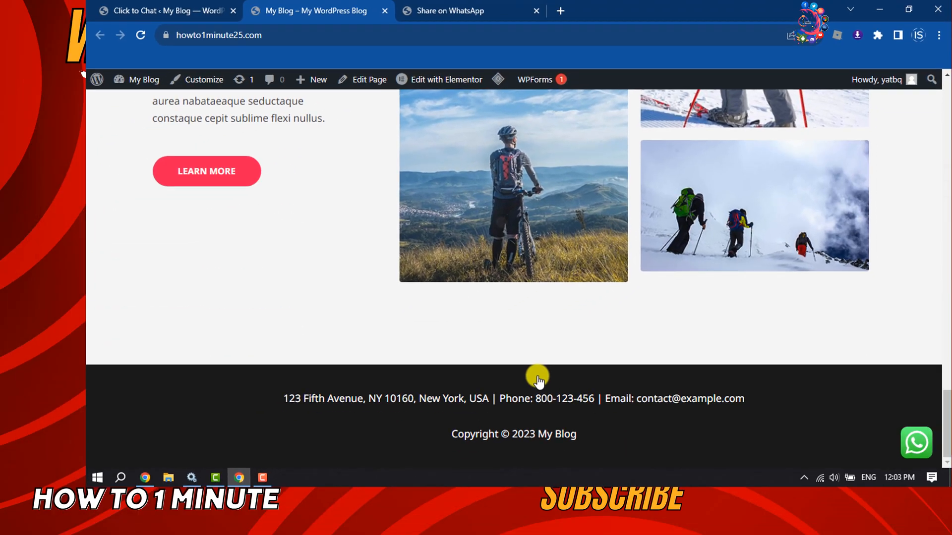